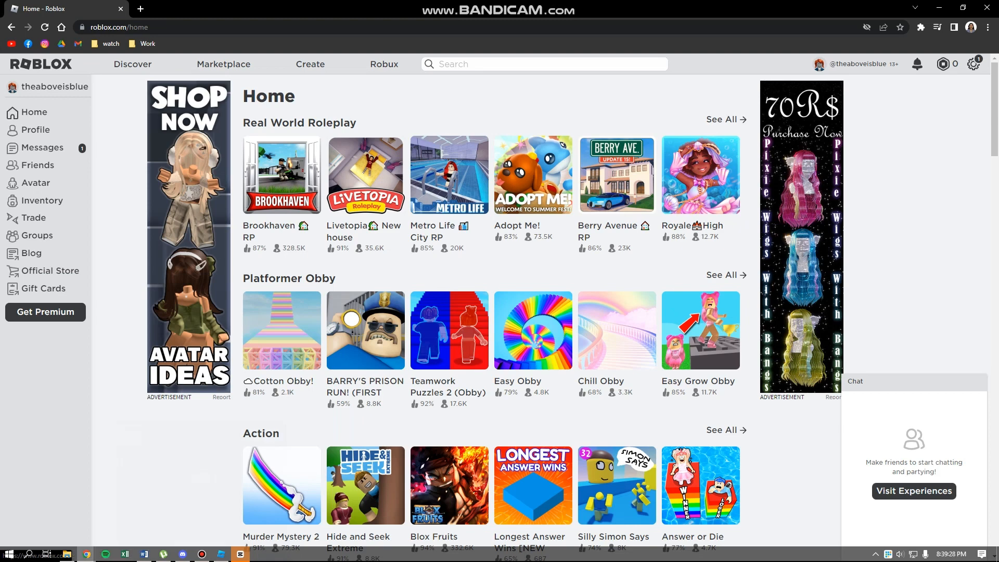
Select Profile in the home page's left sidebar to start loading the profile.
click(37, 129)
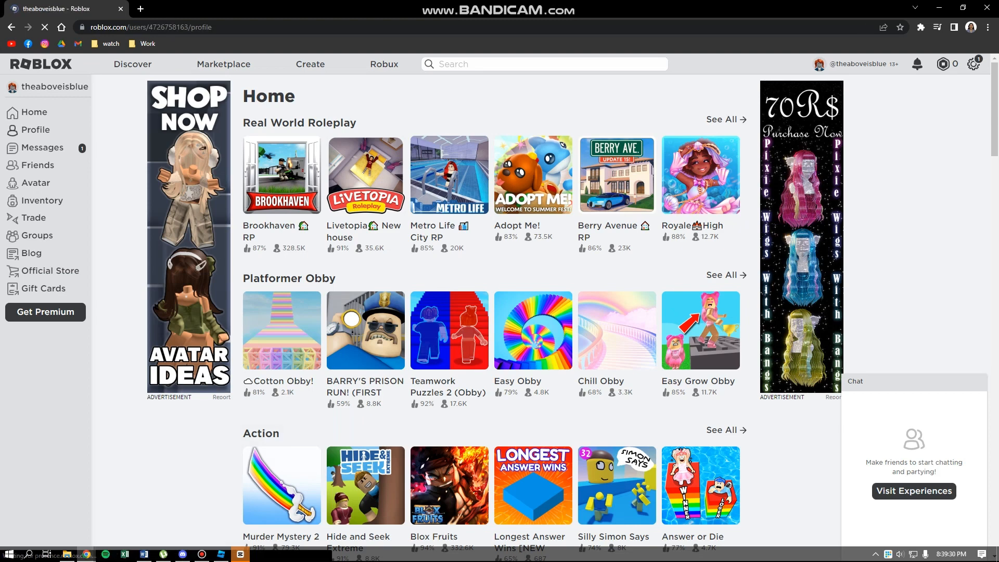
Select Profile again and let the profile page load with avatar and Currently Wearing.
click(36, 130)
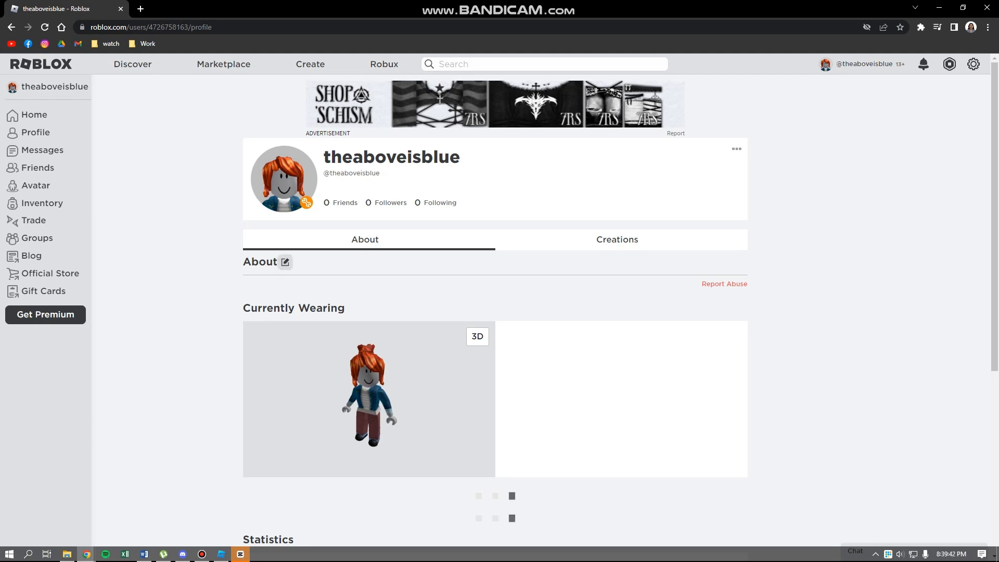
Open the About pencil editor, showing an empty description box with Cancel and Save.
click(285, 262)
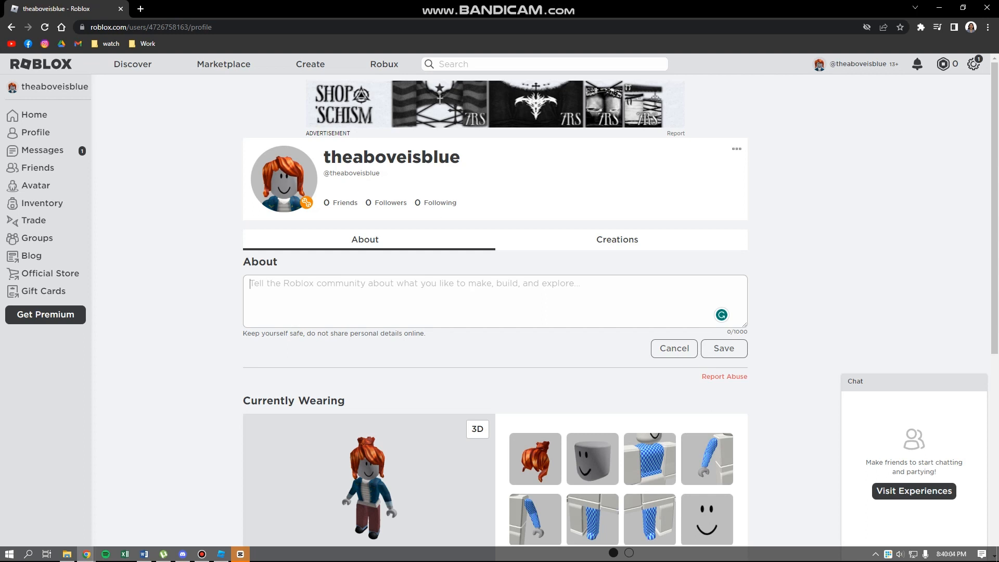
click(414, 283)
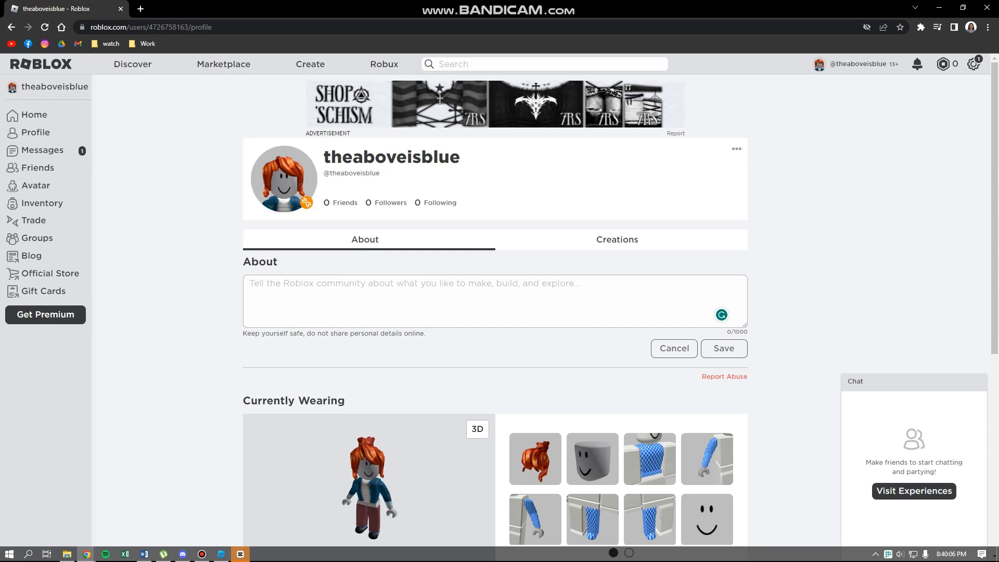